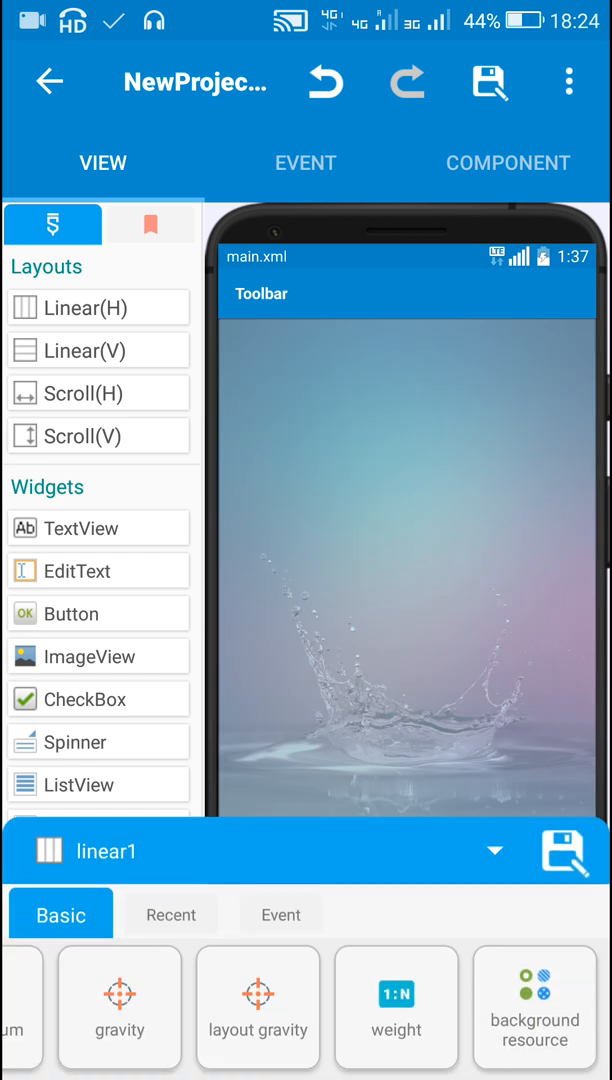
# Step: Keep 'wallpaper' as the background resource of linear1 in main.xml
pyautogui.hscroll(-3)
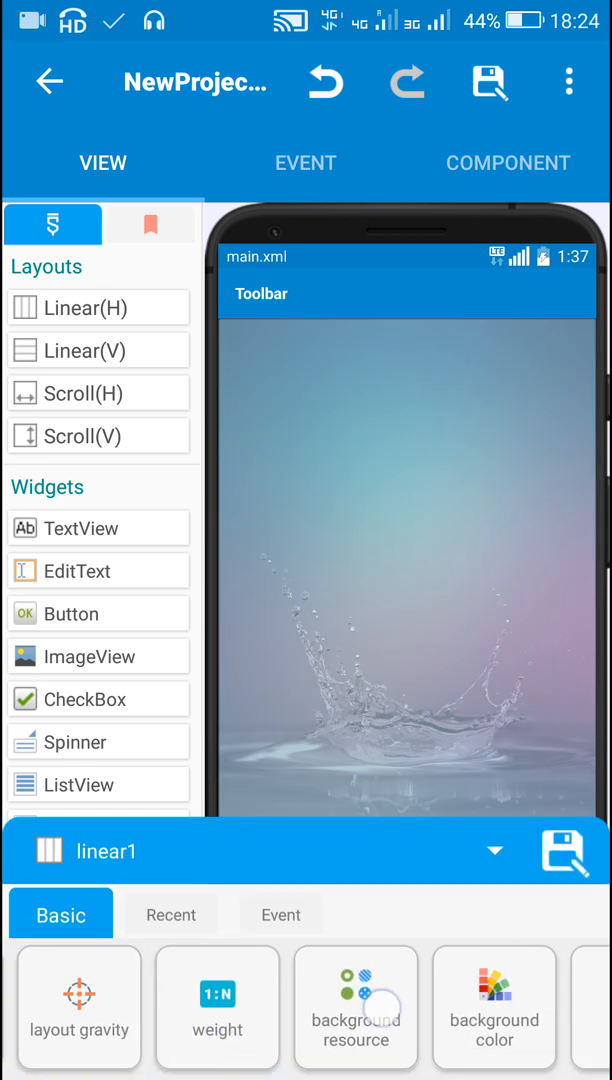
pyautogui.click(355, 1007)
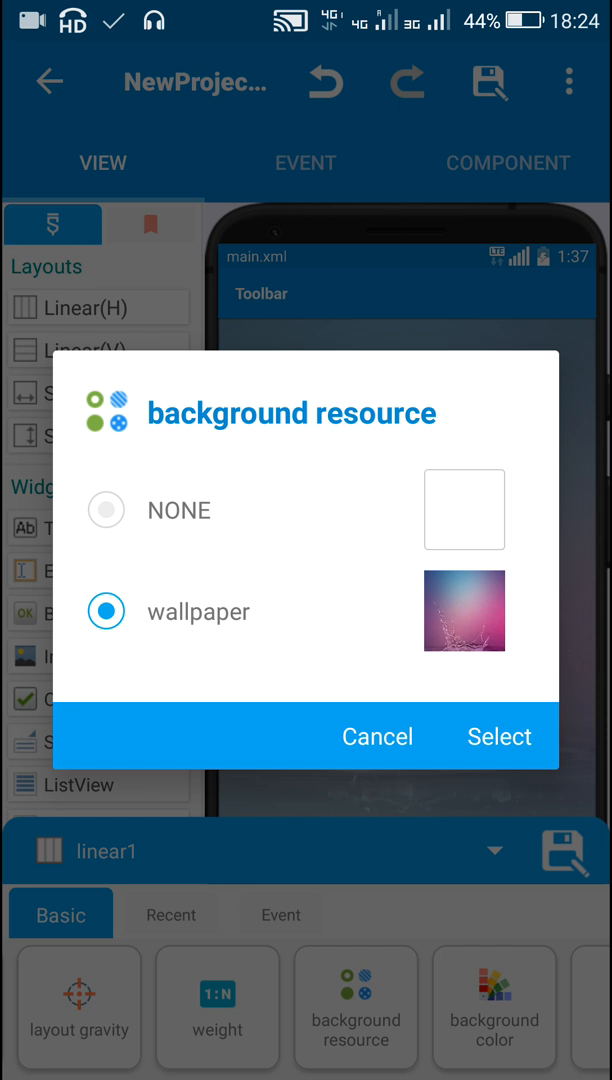
pyautogui.click(499, 736)
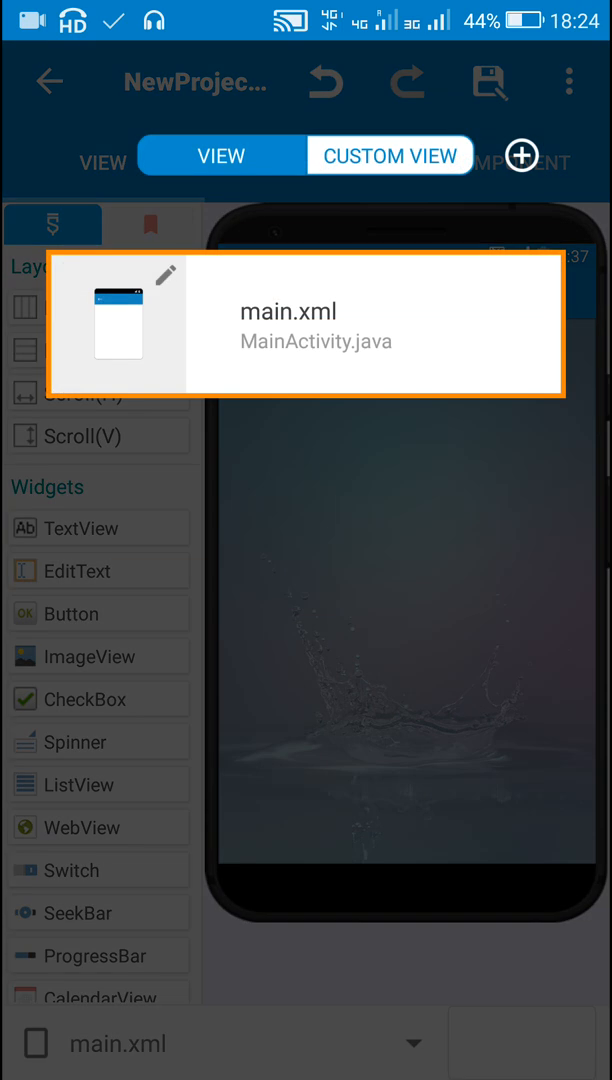
# Step: Give textview1 in customview.xml match_parent width and height
pyautogui.click(389, 155)
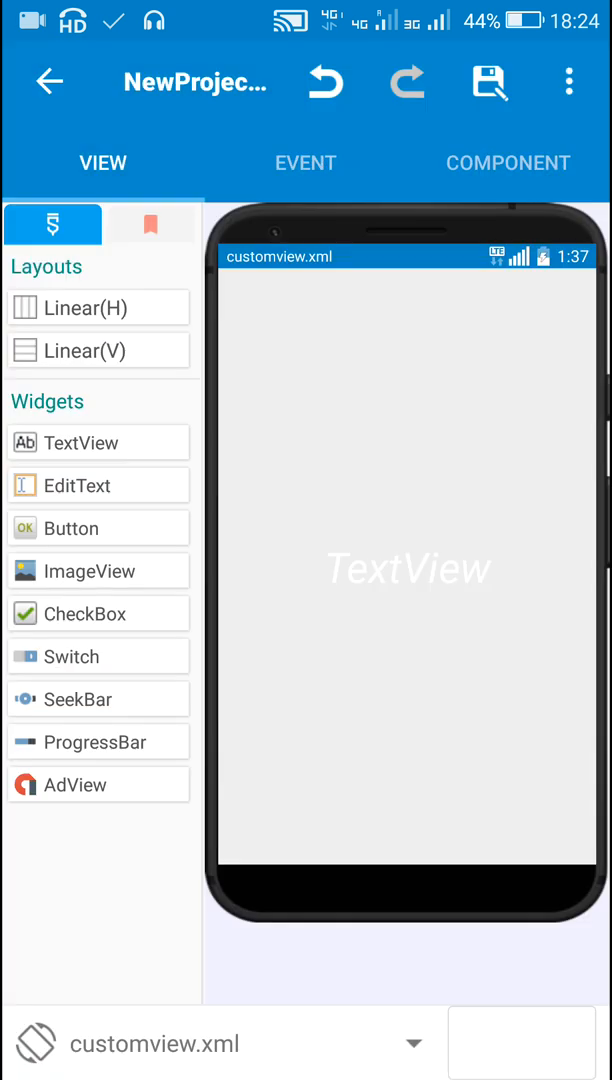
pyautogui.click(407, 568)
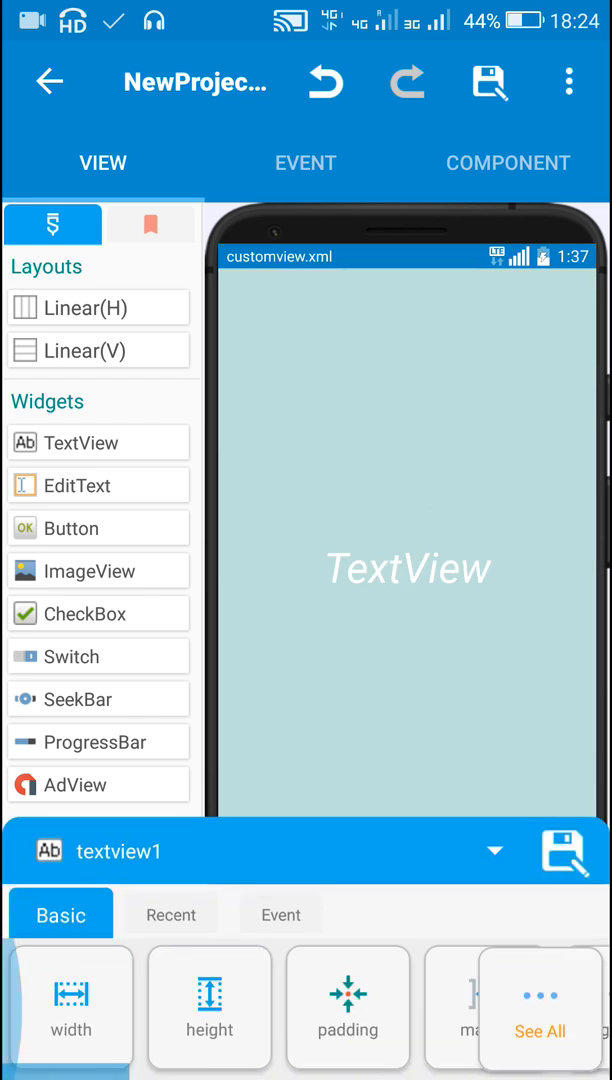
pyautogui.click(71, 1007)
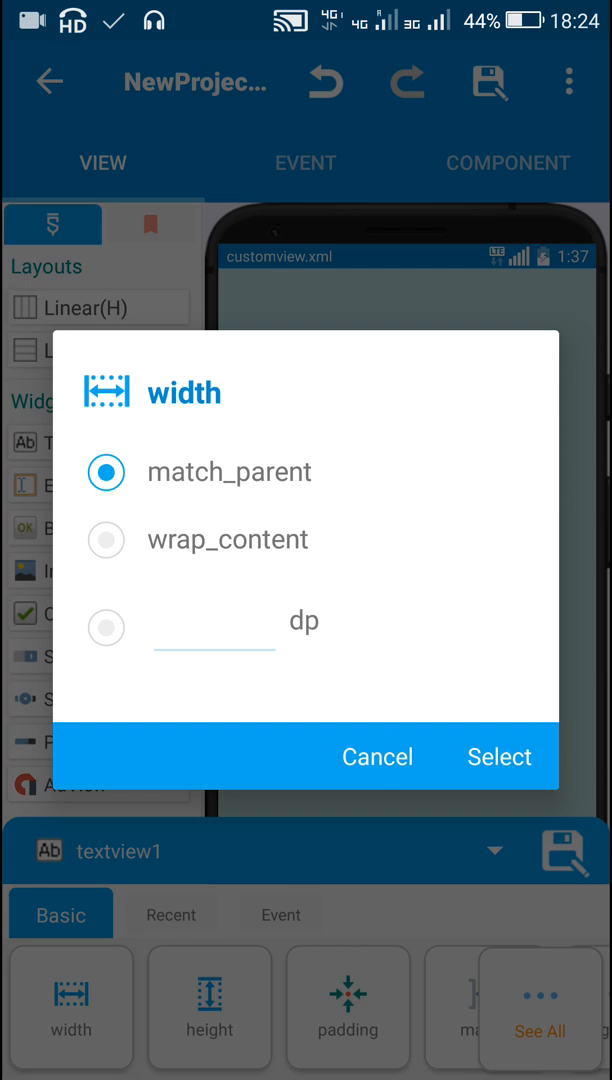
pyautogui.click(210, 1007)
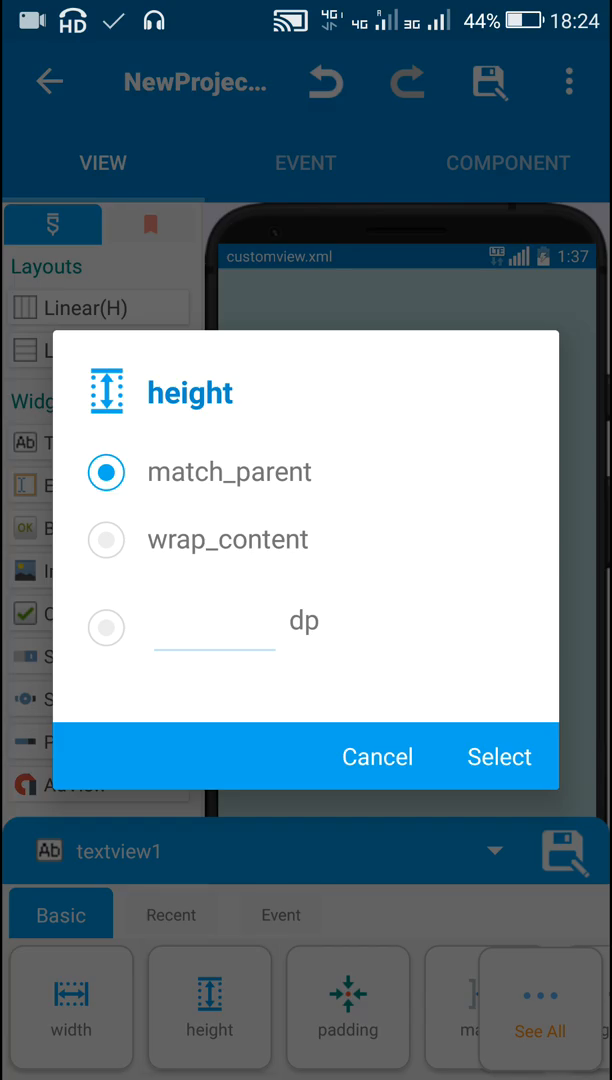
pyautogui.click(499, 756)
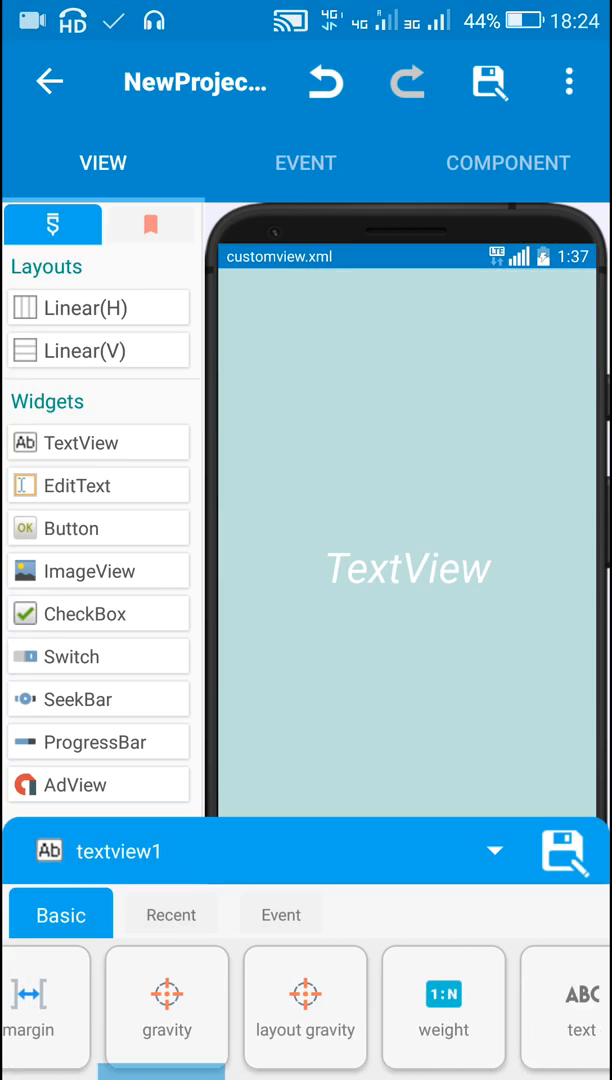
# Step: Set textview1's gravity to center_horizontal and center_vertical
pyautogui.click(167, 1007)
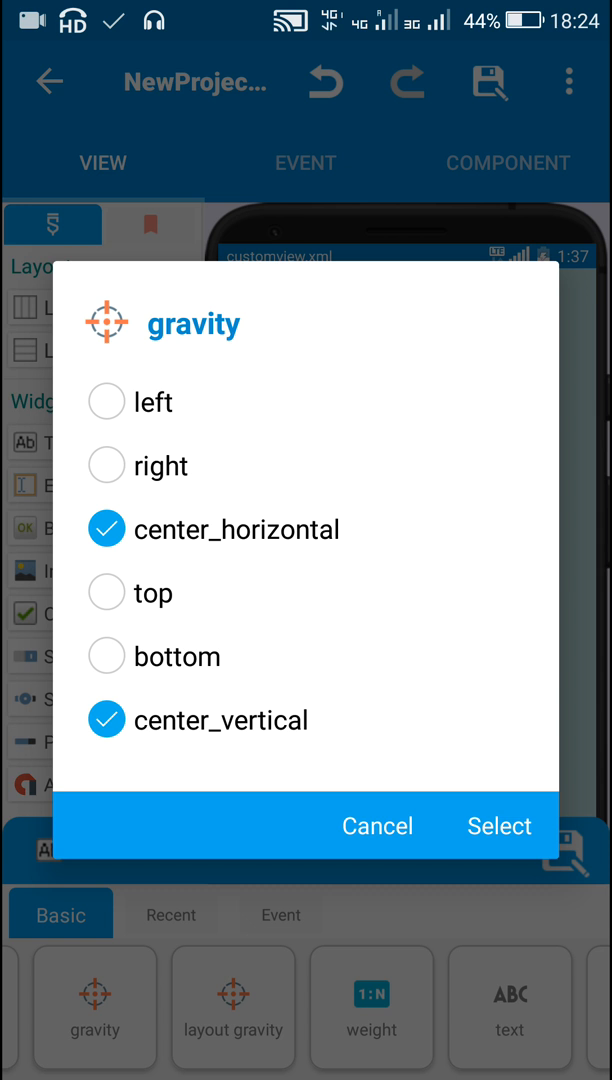
pyautogui.click(499, 826)
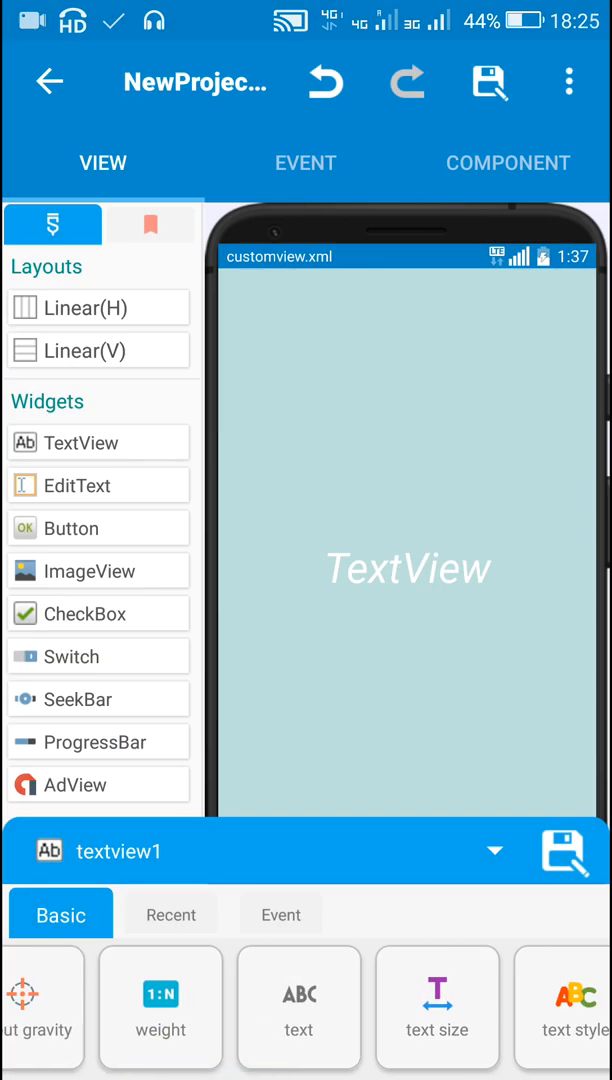
pyautogui.click(436, 1006)
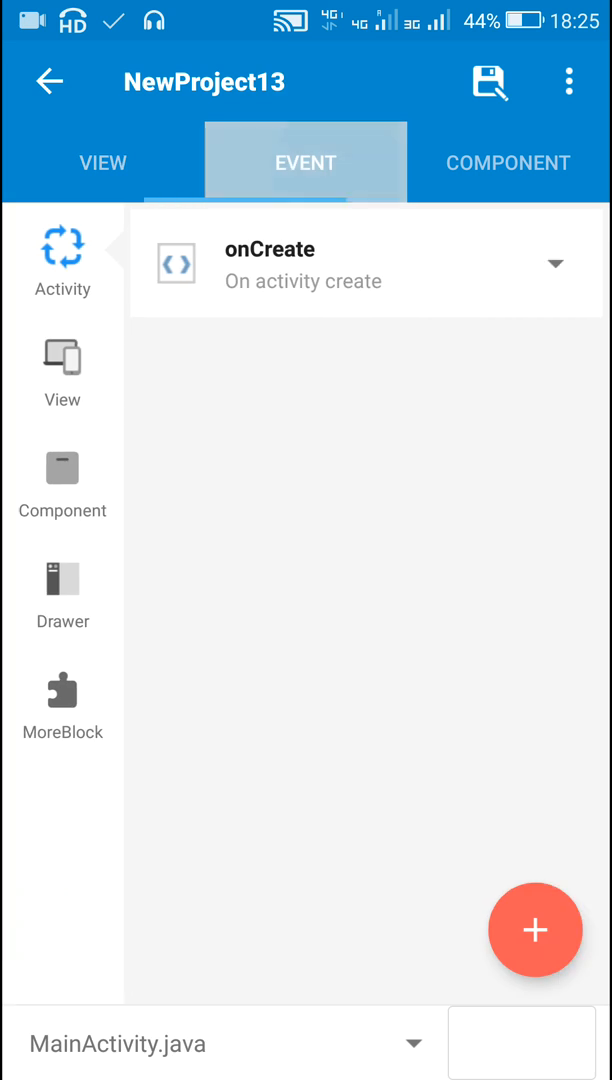
# Step: In onCreate, place a string_list block on the canvas and review the first quote's text
pyautogui.click(305, 162)
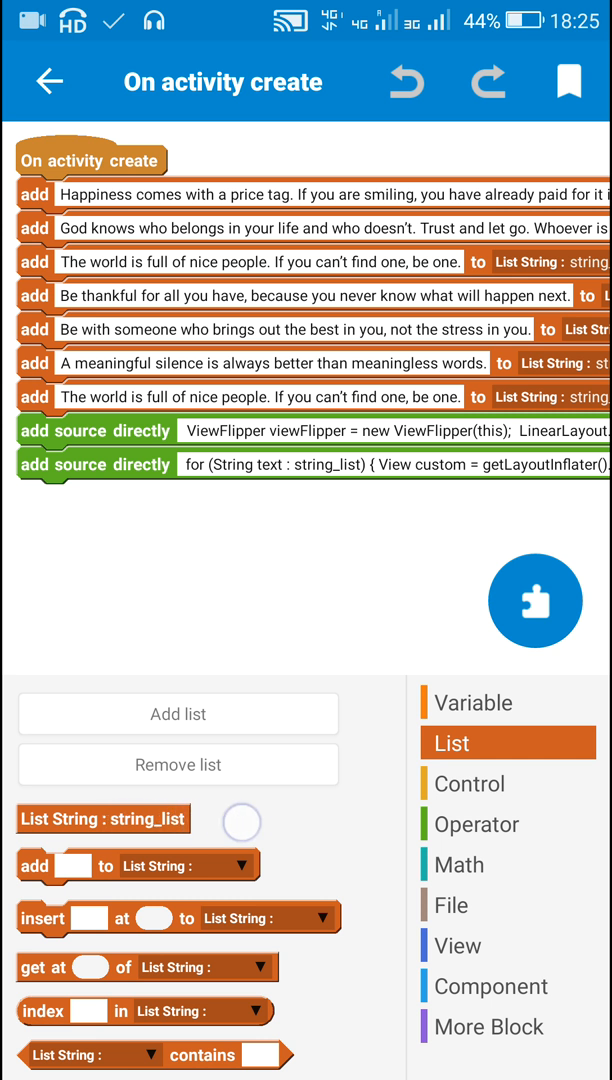
pyautogui.moveTo(102, 819); pyautogui.dragTo(190, 585)
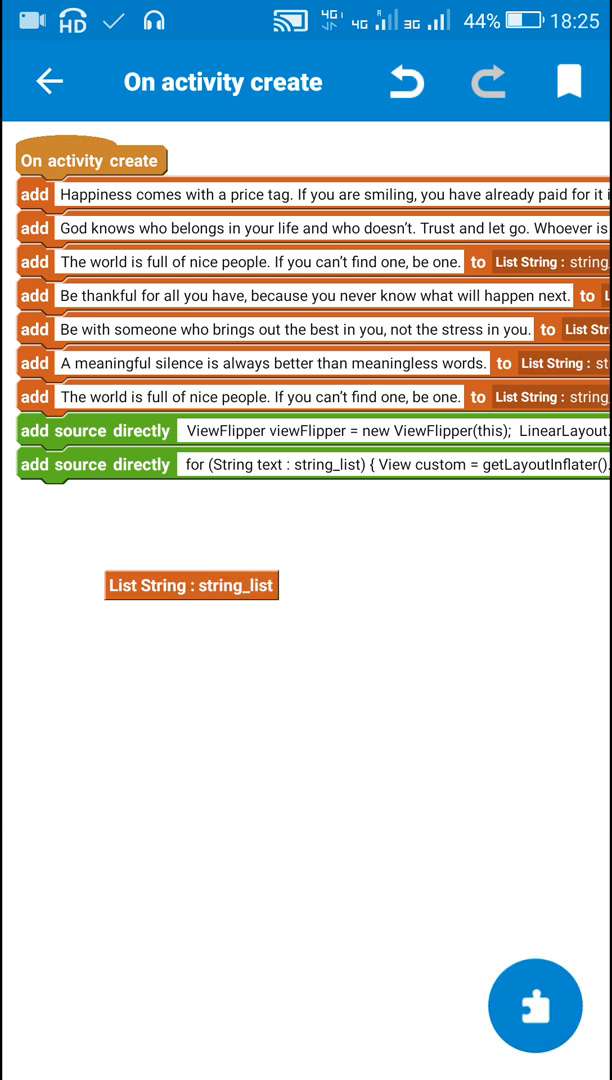
pyautogui.click(300, 196)
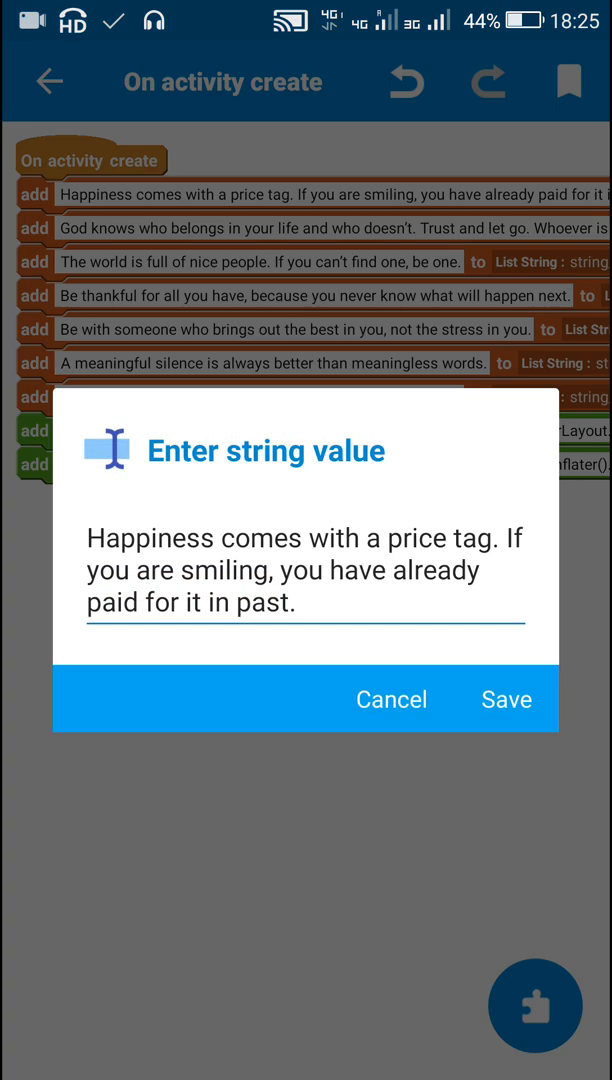
pyautogui.click(506, 699)
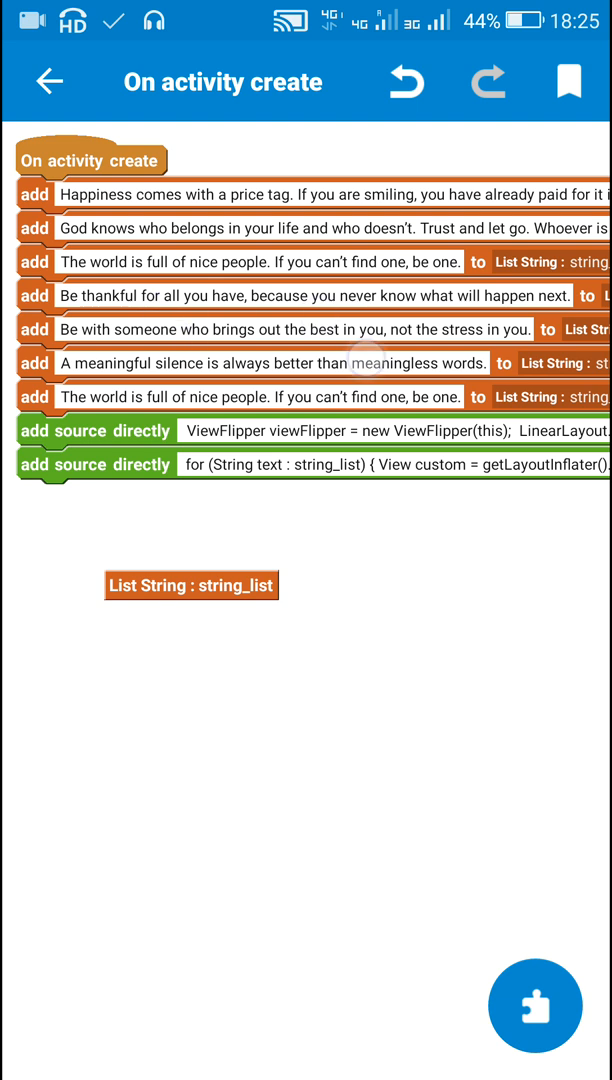
# Step: Confirm the quote is added to string_list as its target list
pyautogui.click(191, 585)
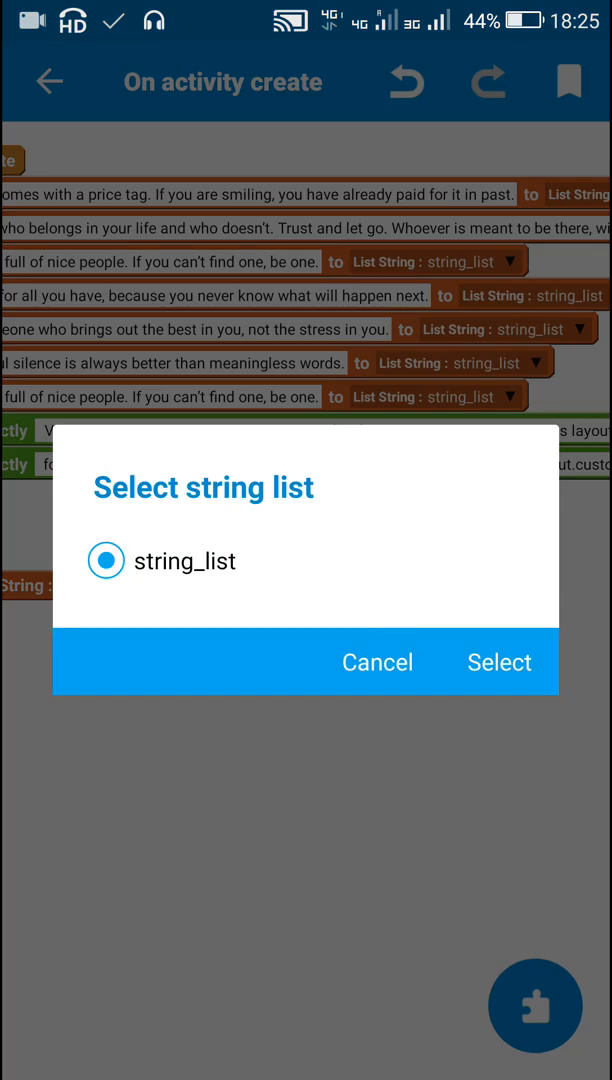
pyautogui.click(499, 662)
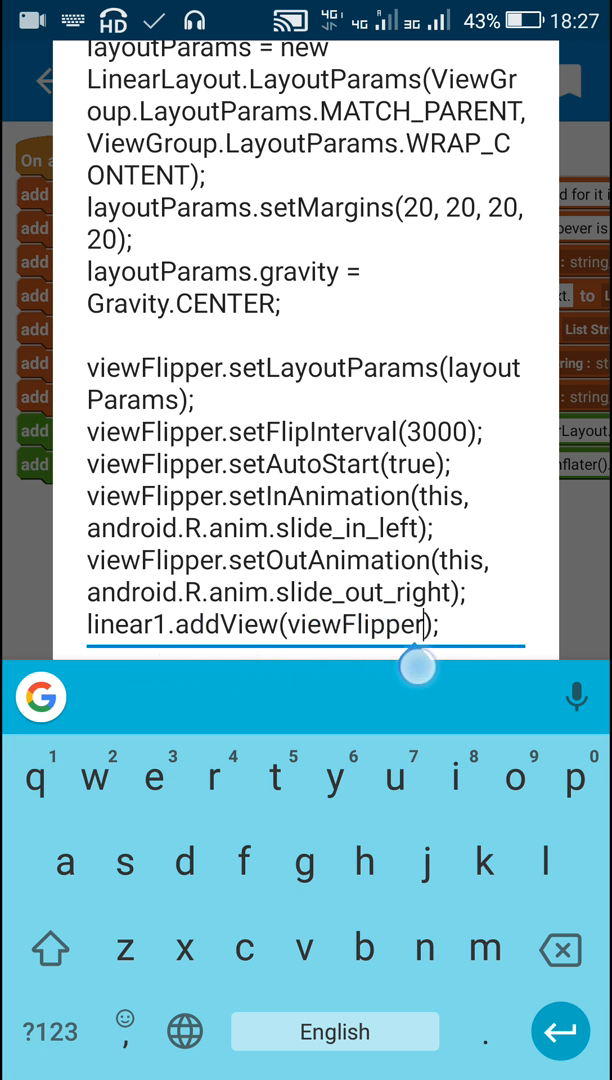
# Step: Save the ViewFlipper setup code ending with linear1.addView(viewFlipper) in the first source block
pyautogui.click(175, 624)
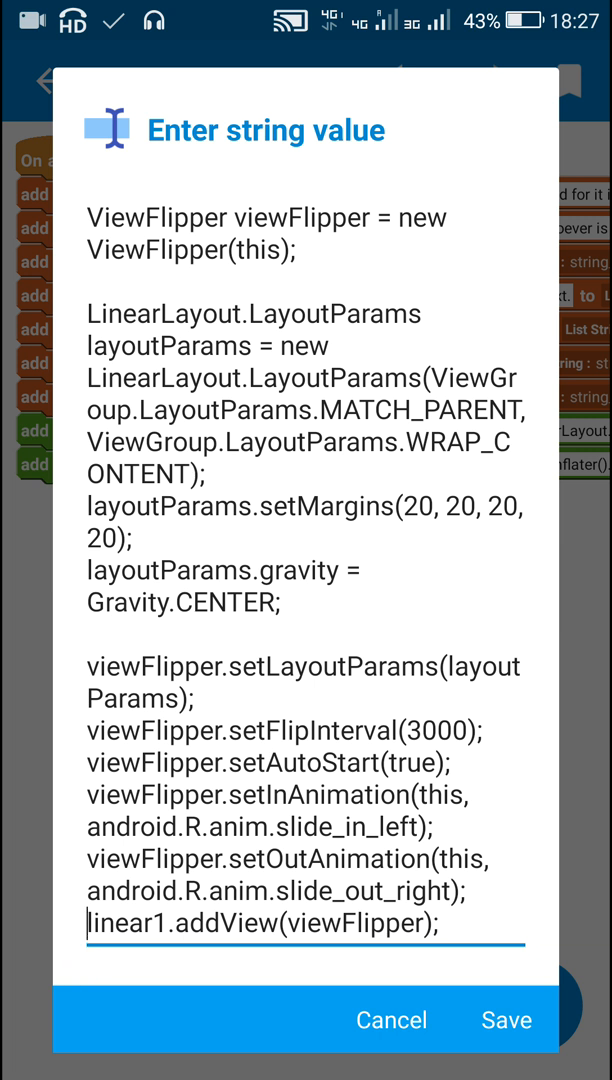
pyautogui.click(506, 1020)
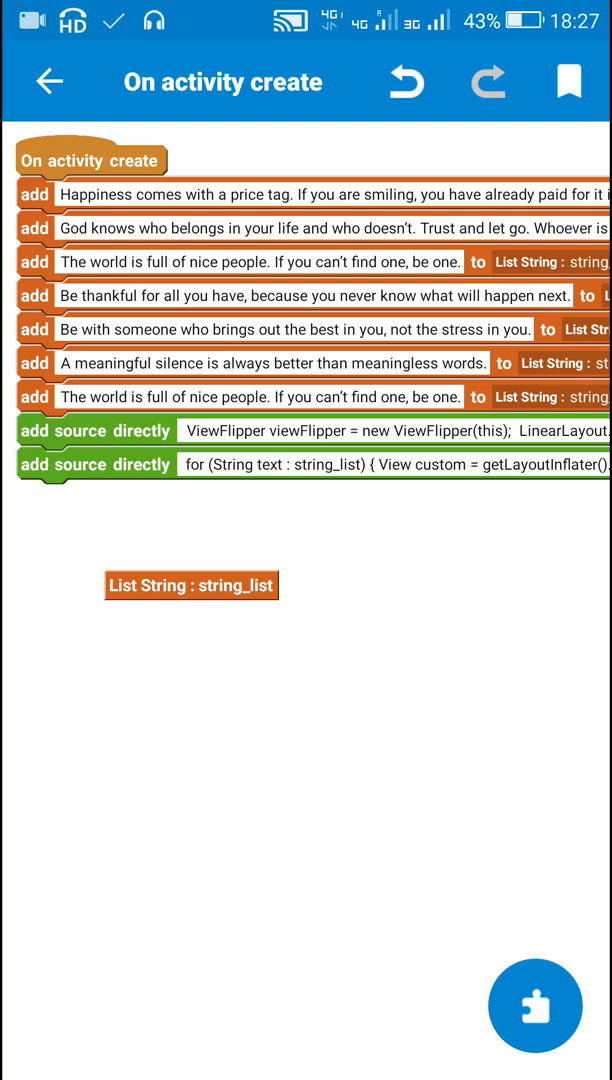
# Step: Check linear1 in the main layout, then review and close the ViewFlipper setup code
pyautogui.click(47, 82)
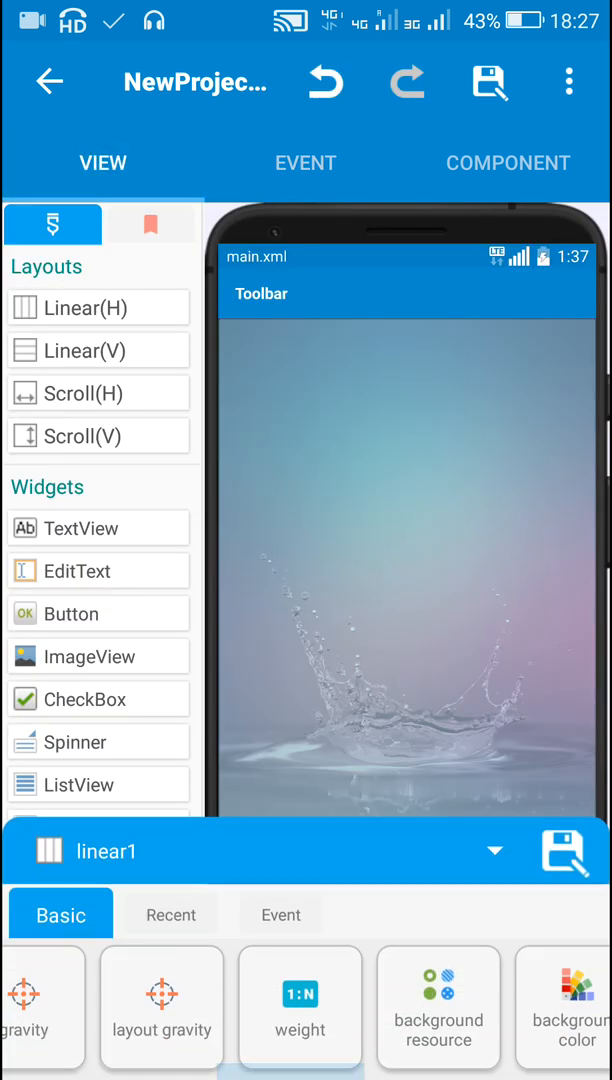
pyautogui.click(305, 163)
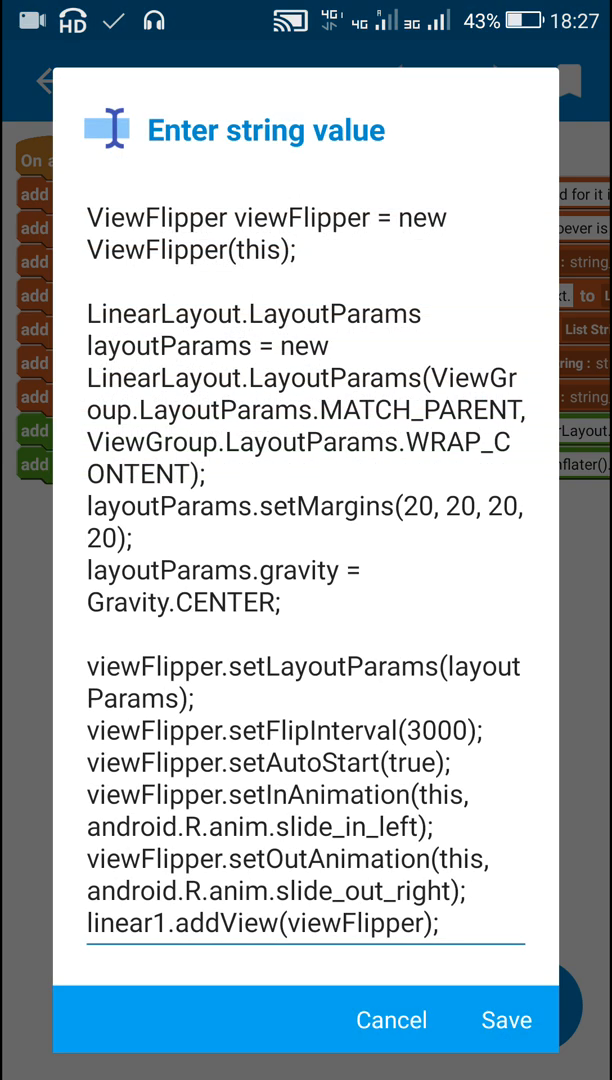
pyautogui.click(506, 1020)
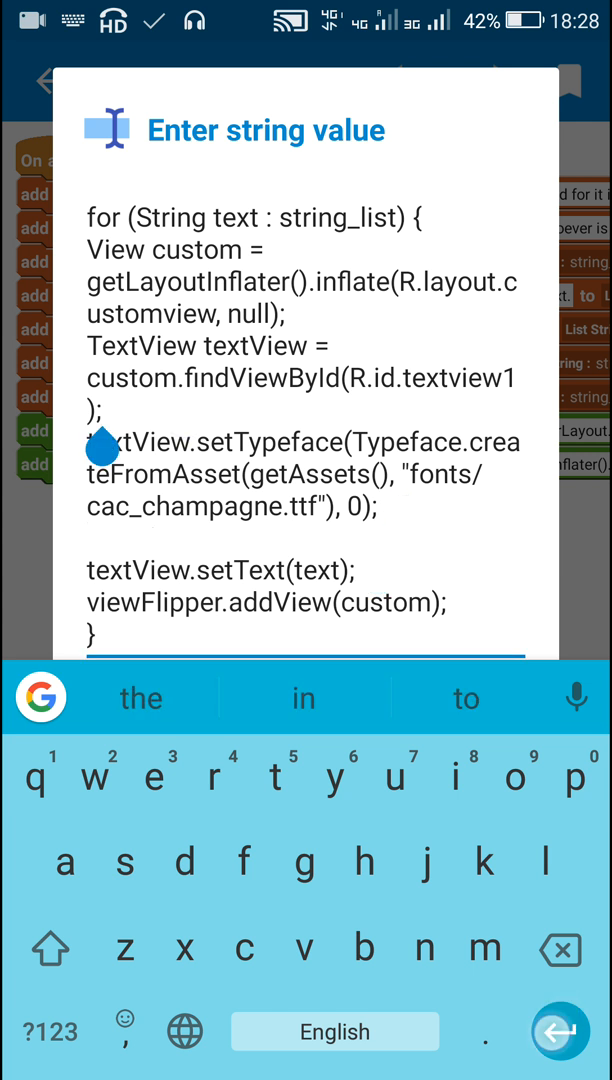
# Step: Save the for-loop code adding each quote to viewFlipper in the cac_champagne font
pyautogui.click(560, 1031)
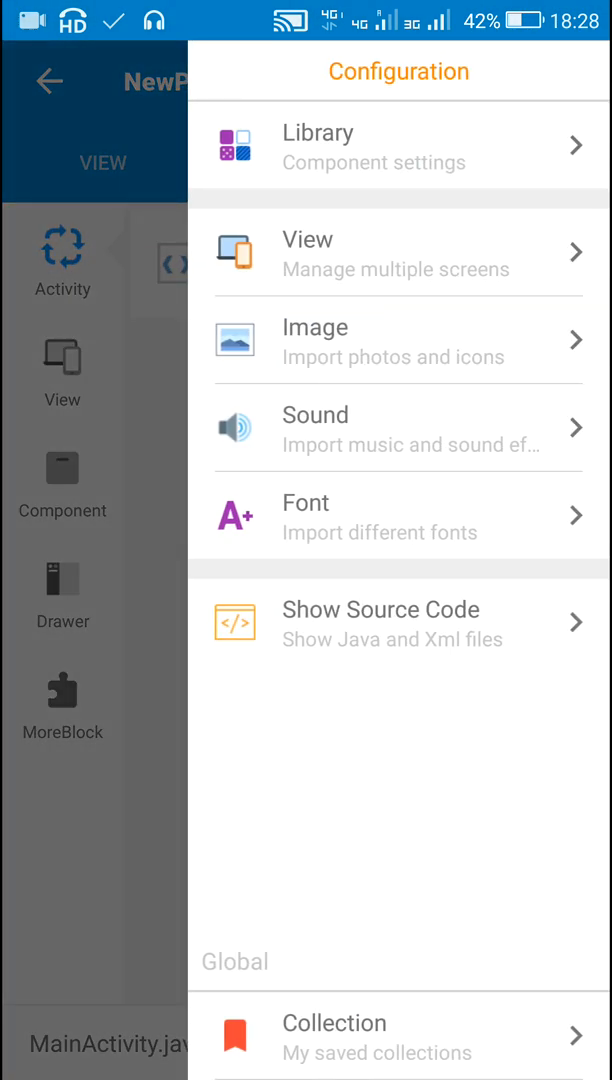
# Step: Verify cac_champagne.ttf in the project's fonts and cancel adding another font
pyautogui.click(420, 516)
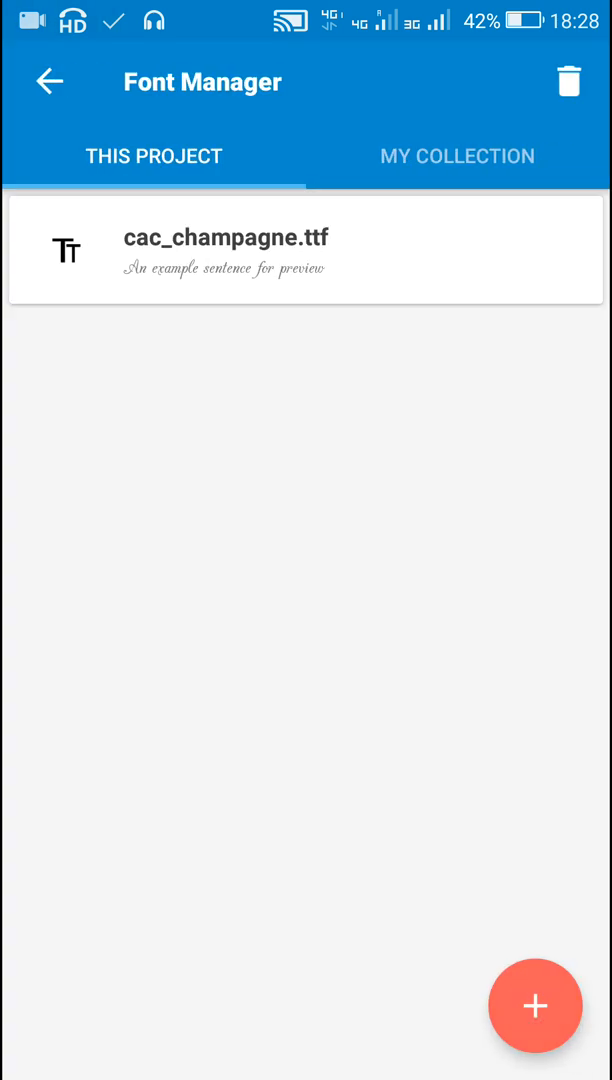
pyautogui.click(536, 1006)
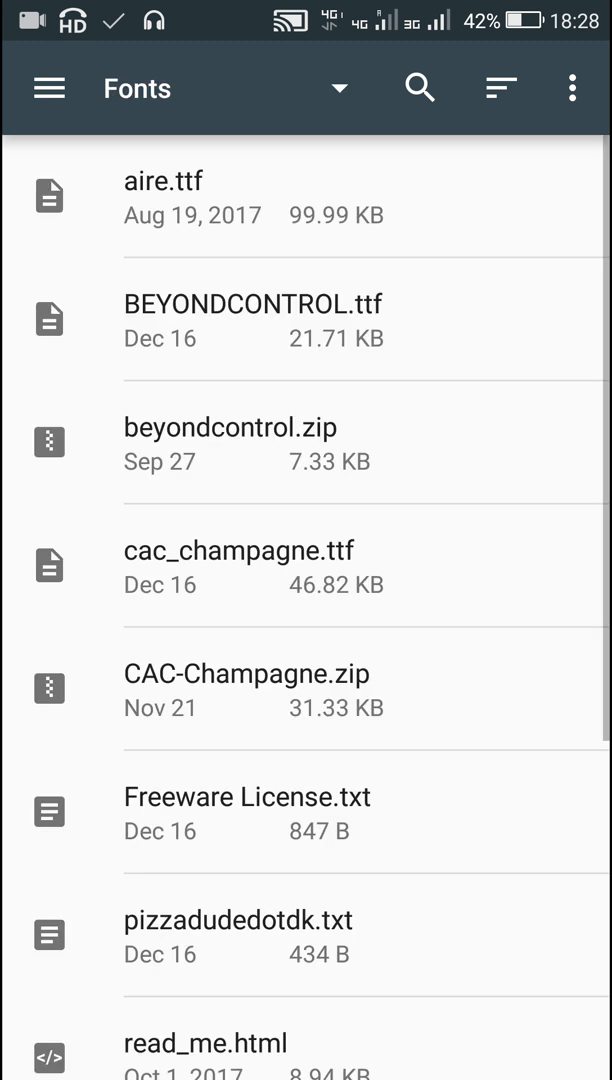
pyautogui.scroll(-3)
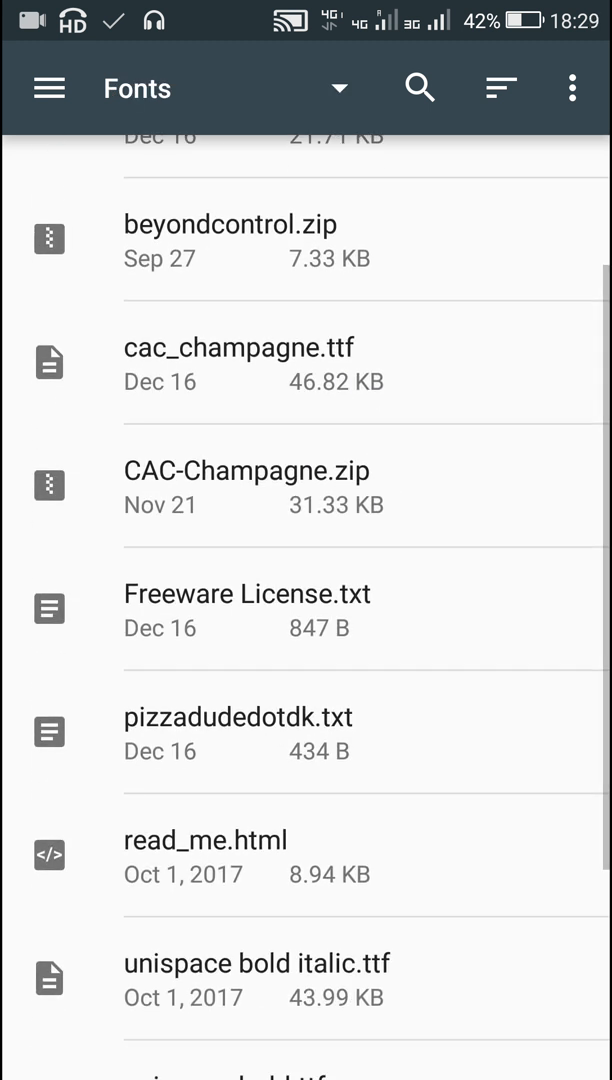
pyautogui.scroll(-3)
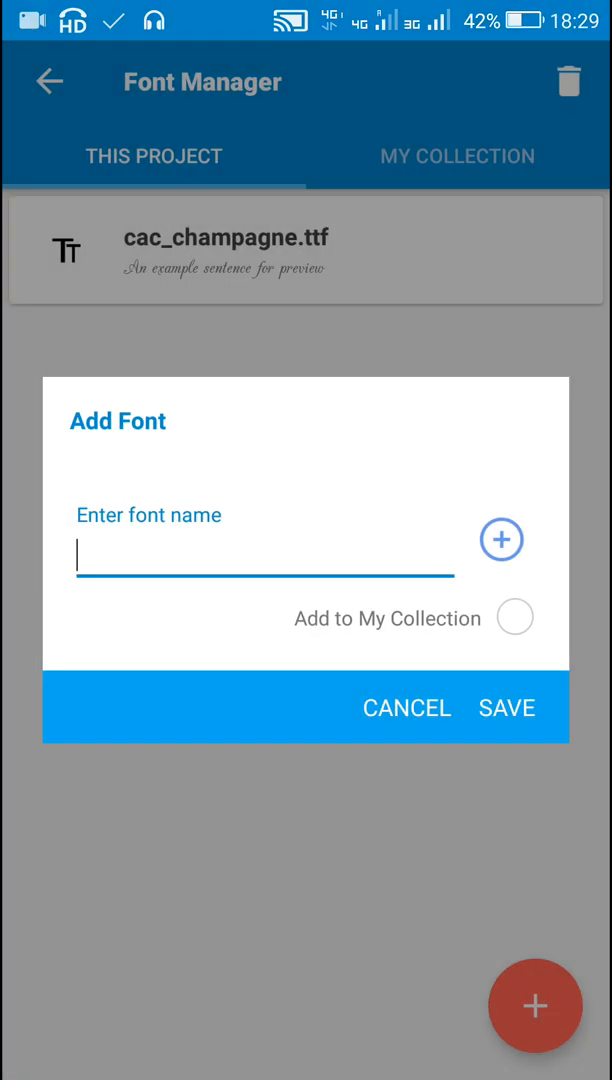
pyautogui.click(406, 708)
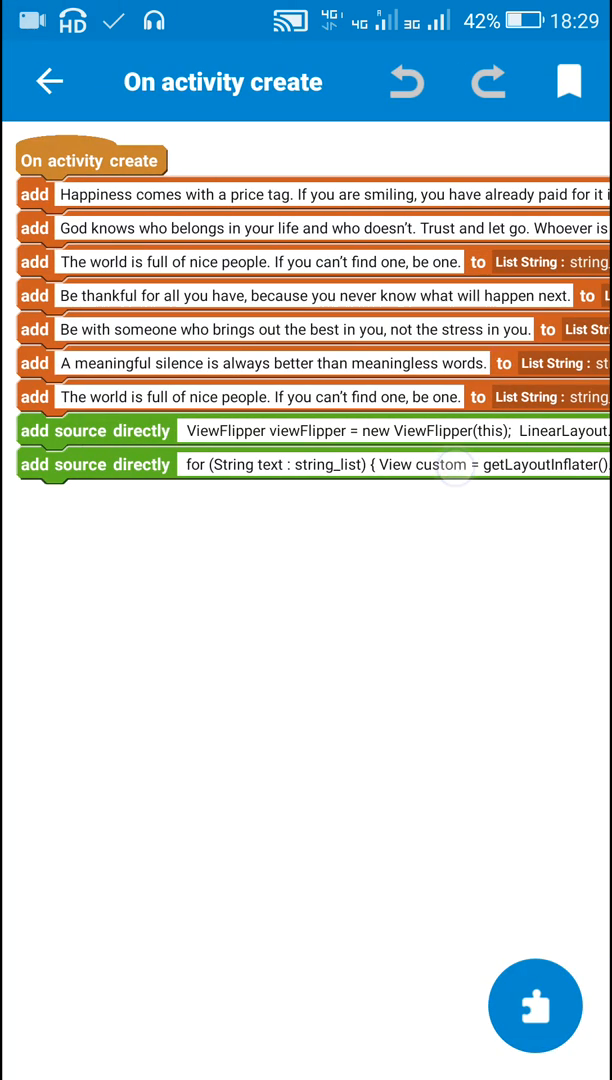
# Step: Reopen the quote-loop source block and revise the loop's opening and closing lines
pyautogui.click(400, 464)
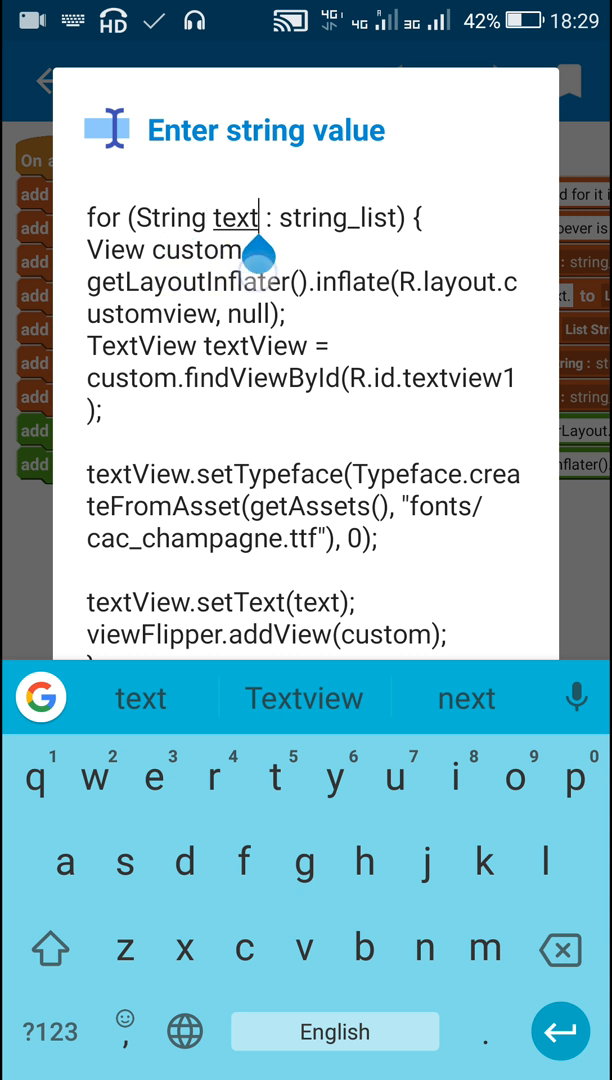
pyautogui.click(318, 602)
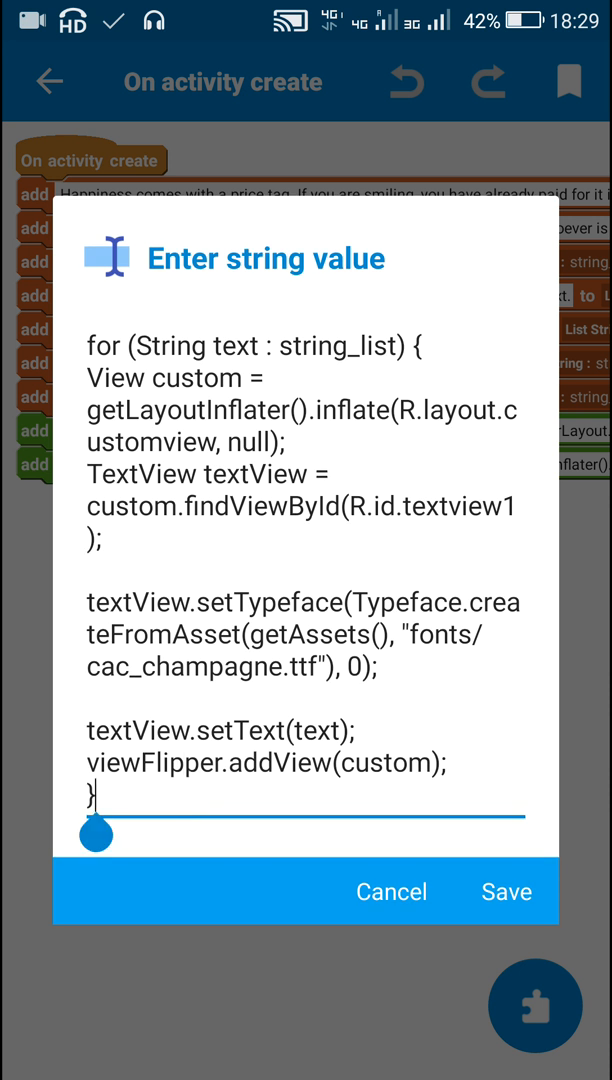
pyautogui.click(300, 780)
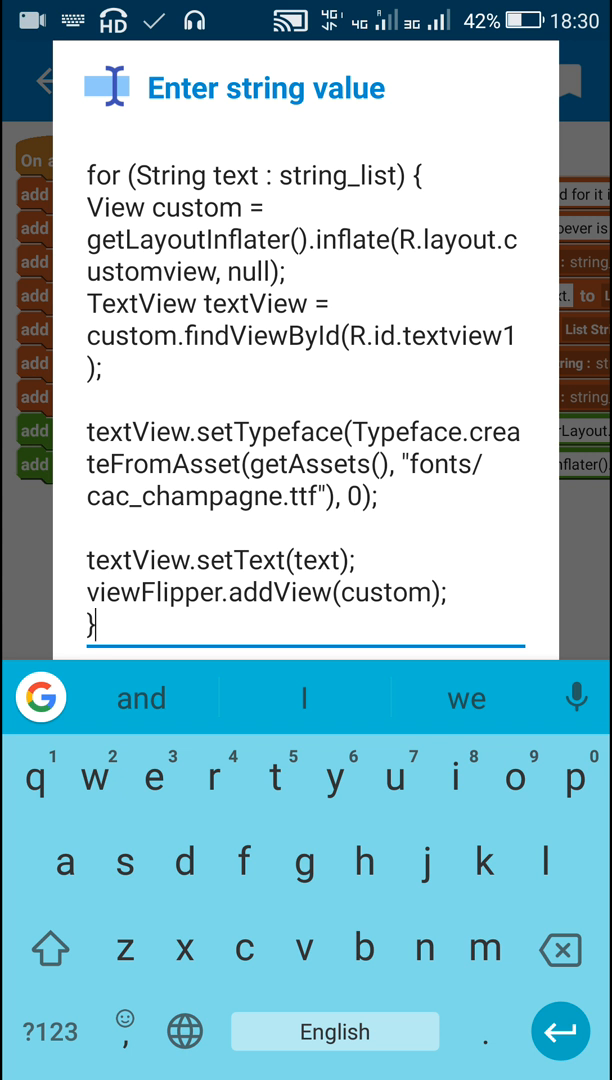